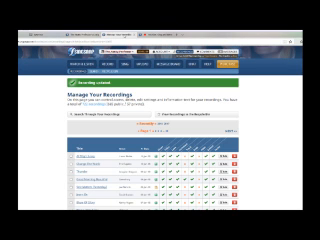
scroll(down, 3)
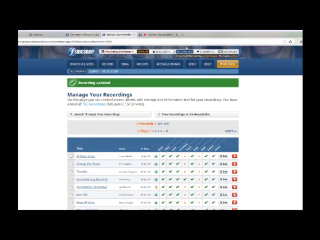
scroll(down, 3)
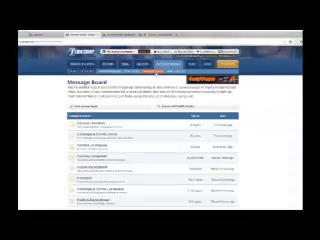
scroll(down, 3)
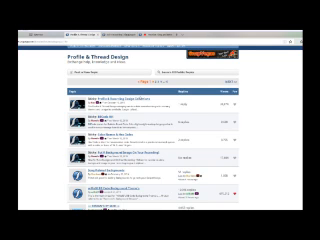
scroll(down, 3)
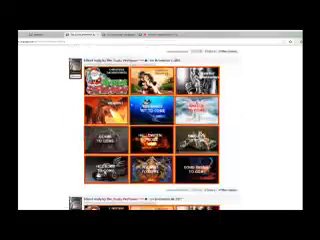
scroll(down, 3)
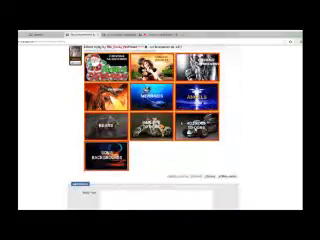
scroll(up, 3)
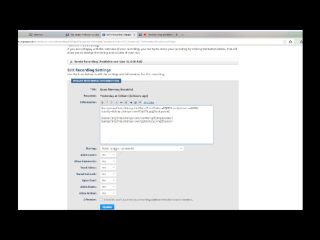
scroll(down, 3)
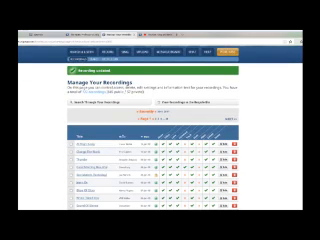
scroll(down, 3)
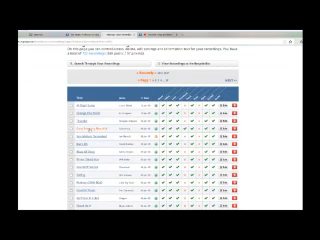